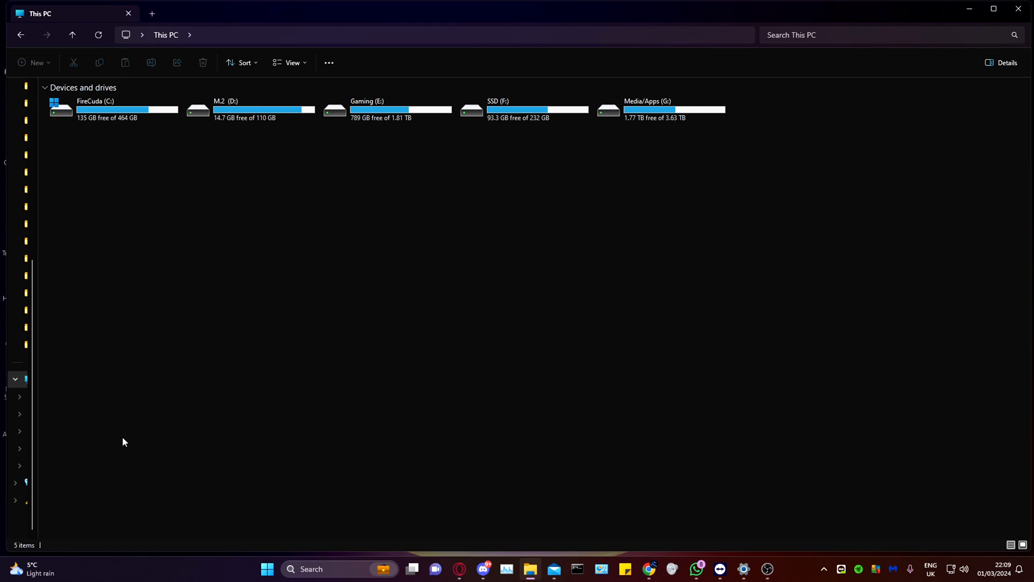
Bring up the Run prompt (Win+R) to enter the %appdata% location
{"action": "key", "text": "Win+r"}
{"action": "type", "text": "%appda"}
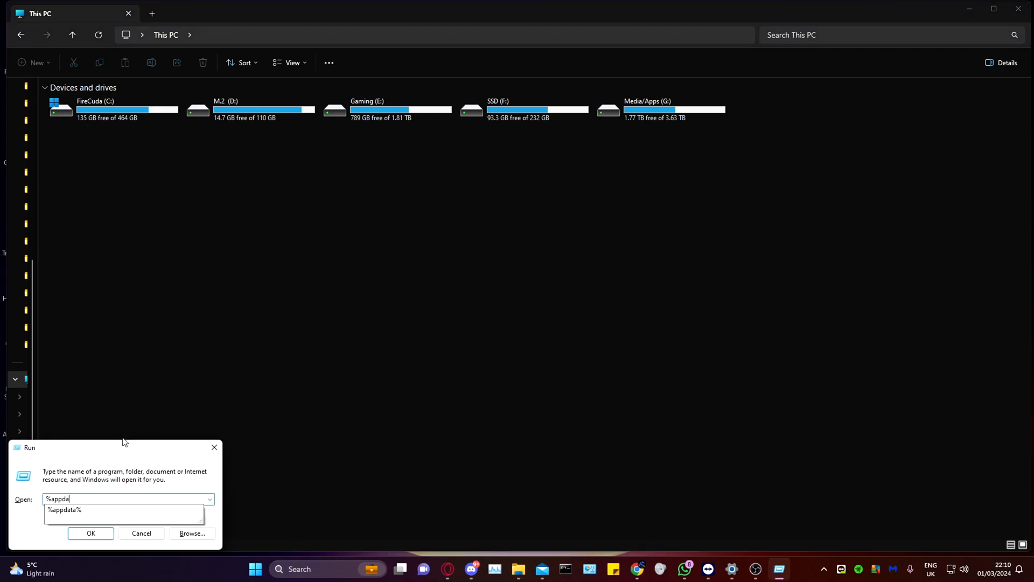
Inspect the Autodesk folders in AppData's Local and Roaming folders, then close that window
{"action": "left_click", "coordinate": [91, 533]}
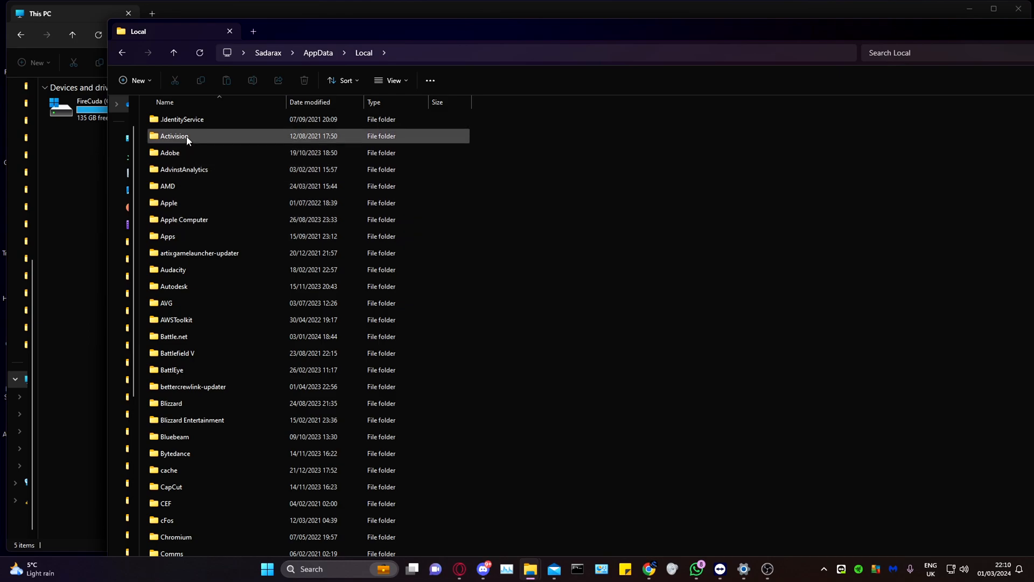
{"action": "left_click", "coordinate": [174, 285]}
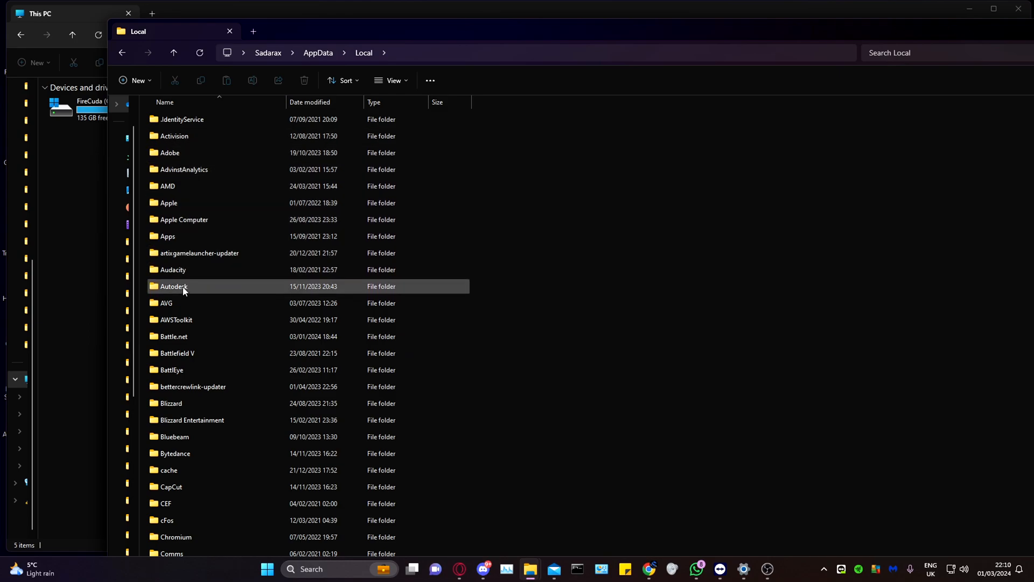
{"action": "left_click", "coordinate": [174, 52]}
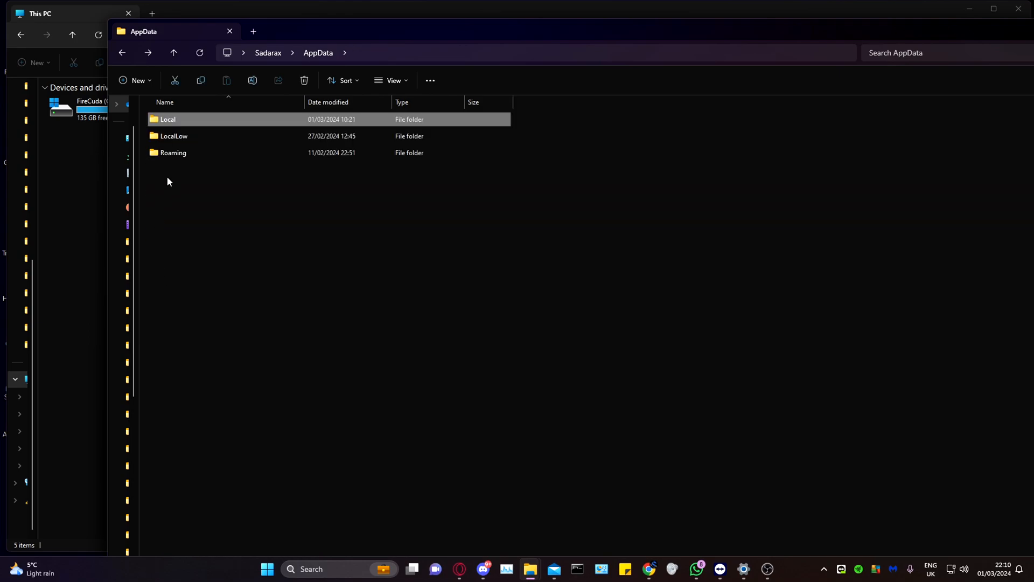
{"action": "double_click", "coordinate": [174, 136]}
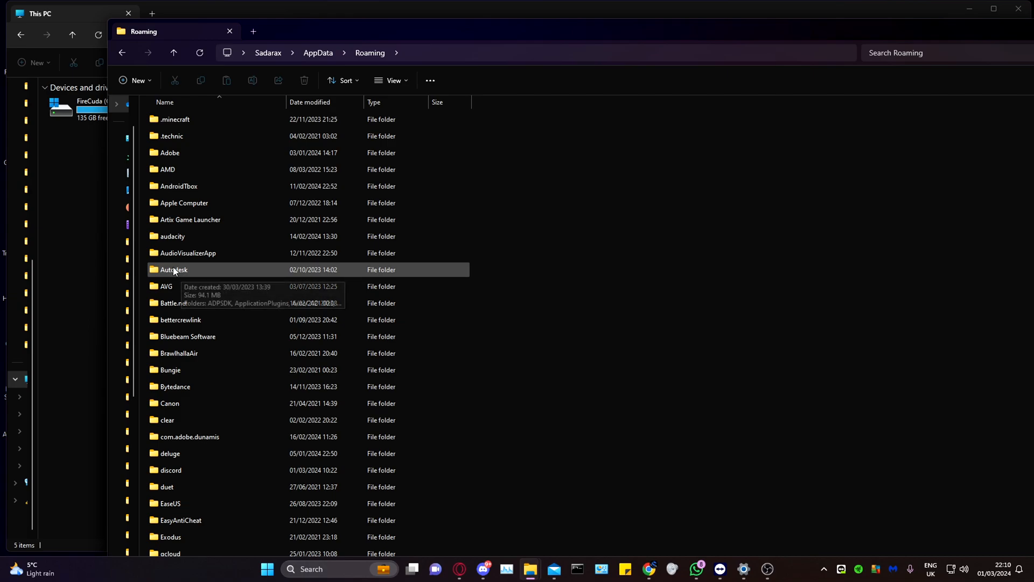
{"action": "left_click", "coordinate": [85, 106]}
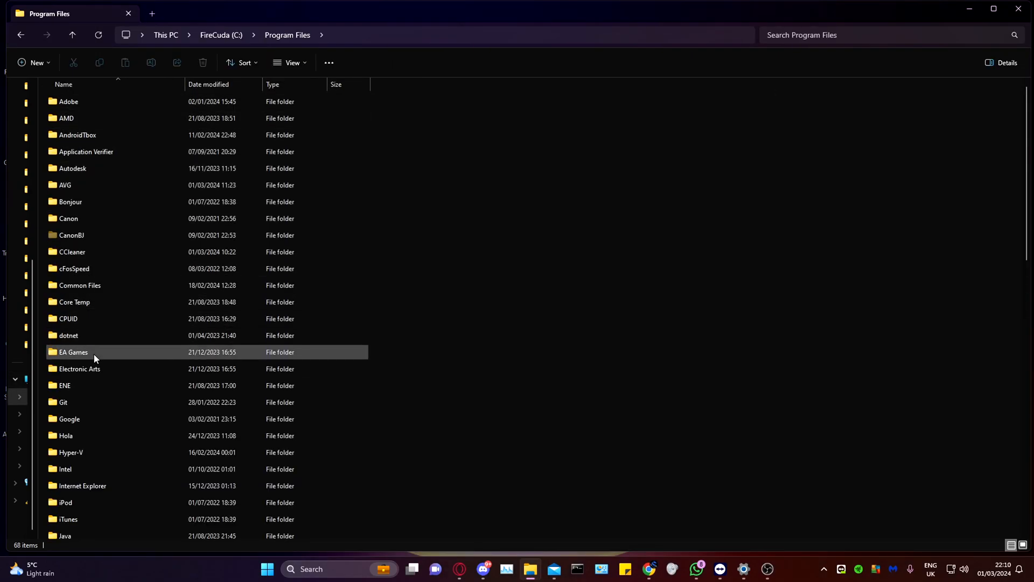
Navigate from Program Files back up to the FireCuda (C:) drive root
{"action": "left_click", "coordinate": [72, 35]}
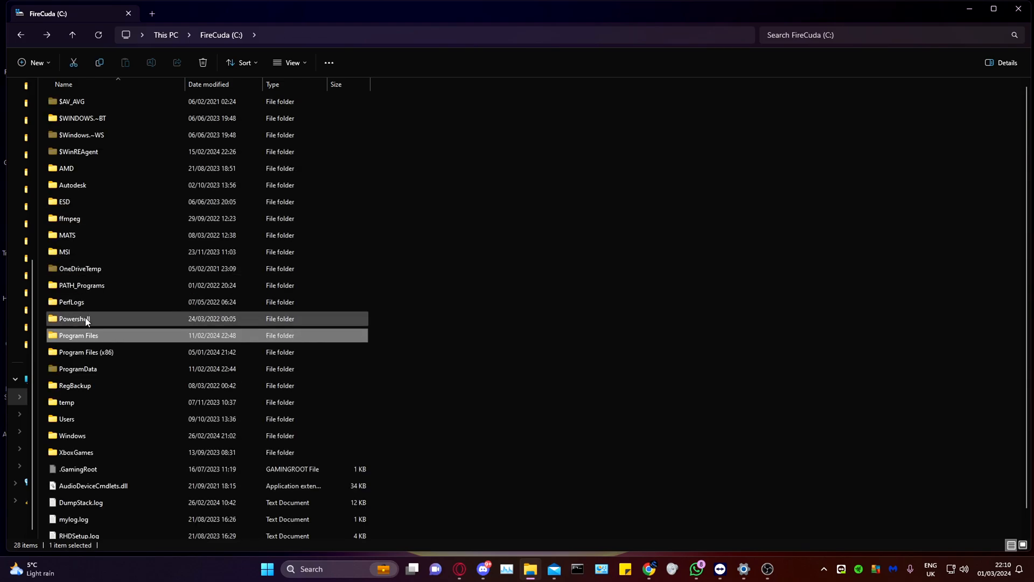
{"action": "double_click", "coordinate": [86, 352]}
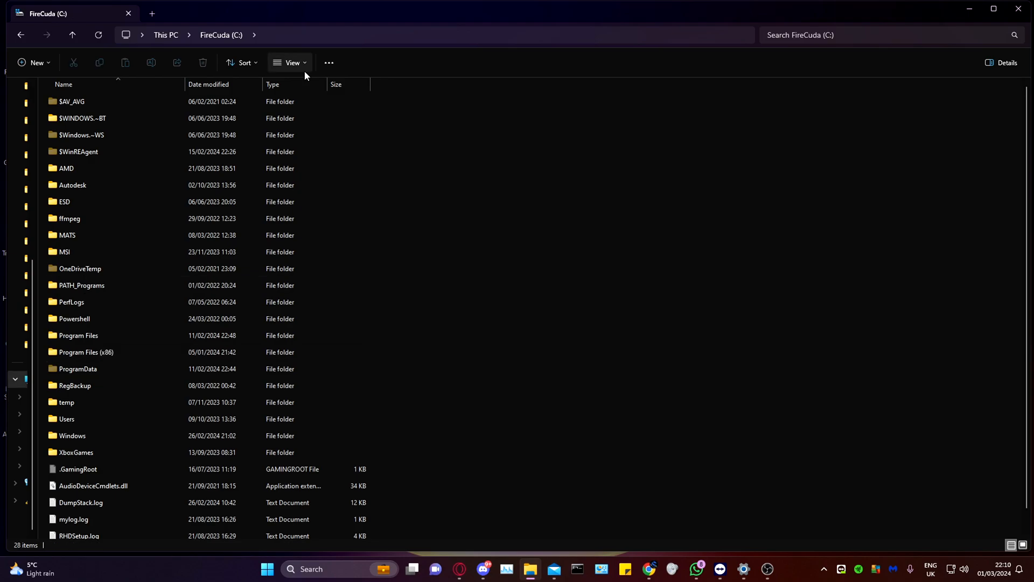
Keep Hidden items and file name extensions shown via View > Show
{"action": "left_click", "coordinate": [288, 62]}
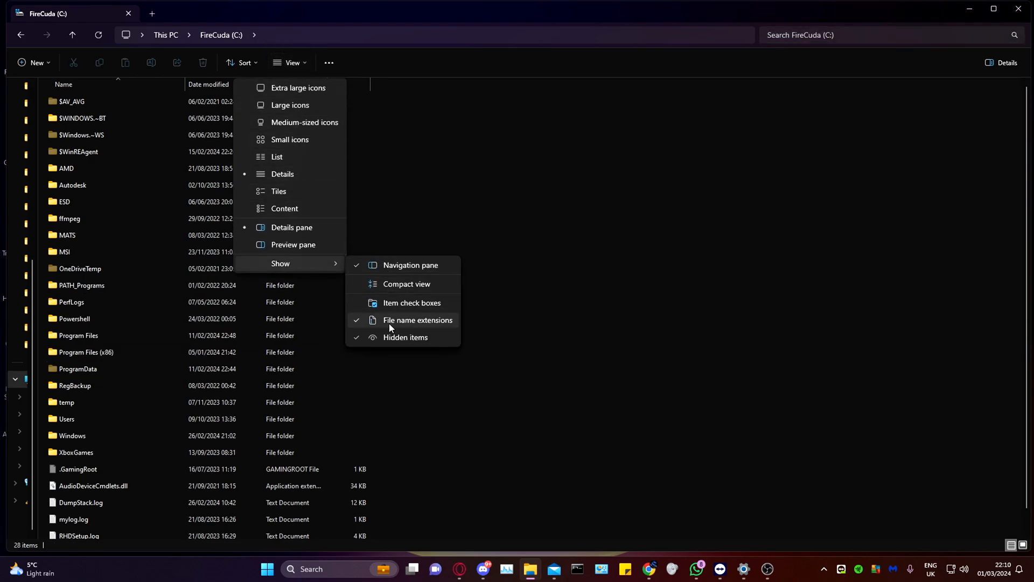
{"action": "mouse_move", "coordinate": [405, 338]}
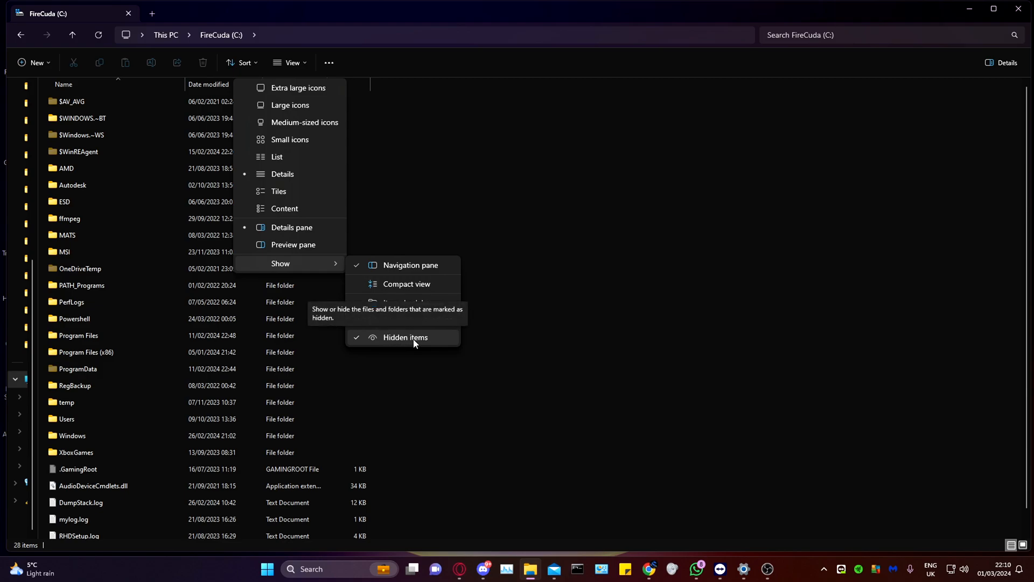
{"action": "left_click", "coordinate": [405, 337]}
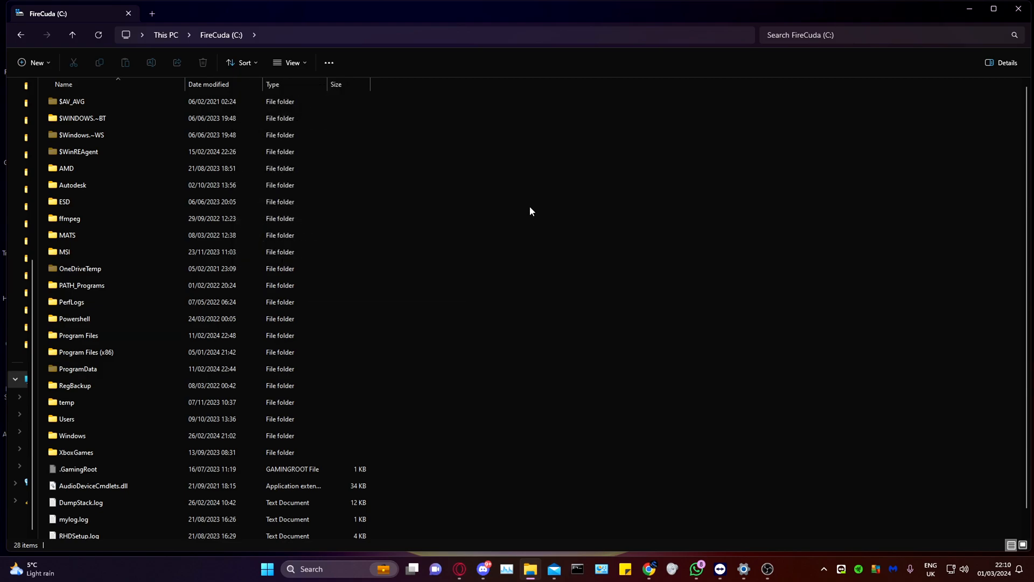
{"action": "right_click", "coordinate": [531, 212]}
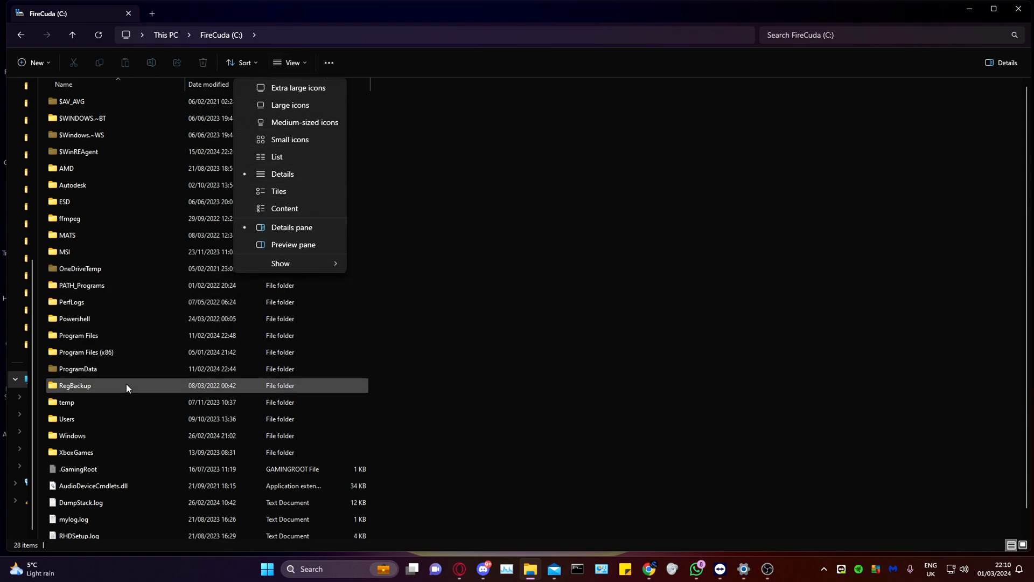
Open ProgramData on C: and select its Autodesk folder
{"action": "double_click", "coordinate": [77, 368]}
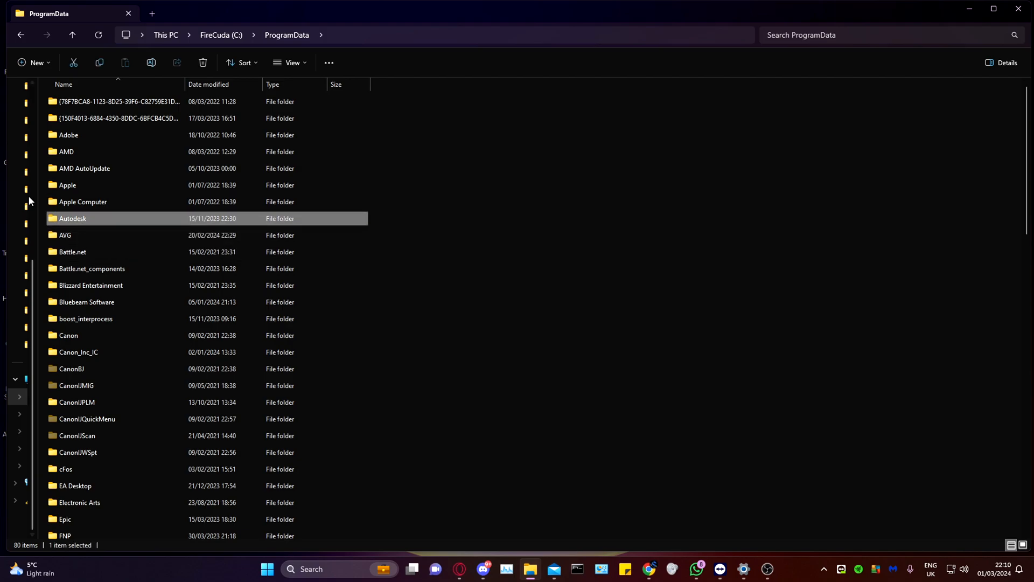
{"action": "left_click", "coordinate": [68, 185]}
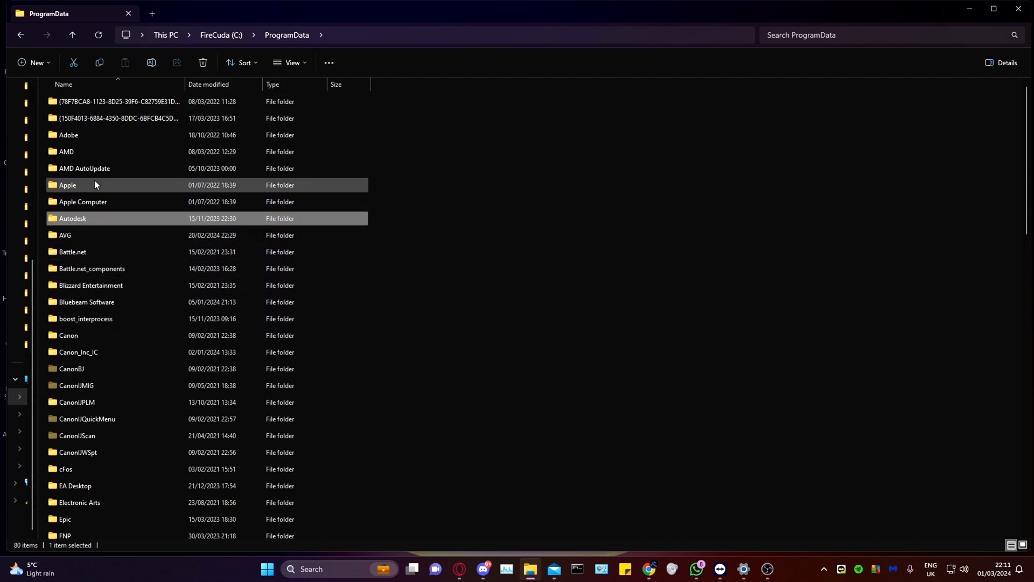
{"action": "mouse_move", "coordinate": [118, 193]}
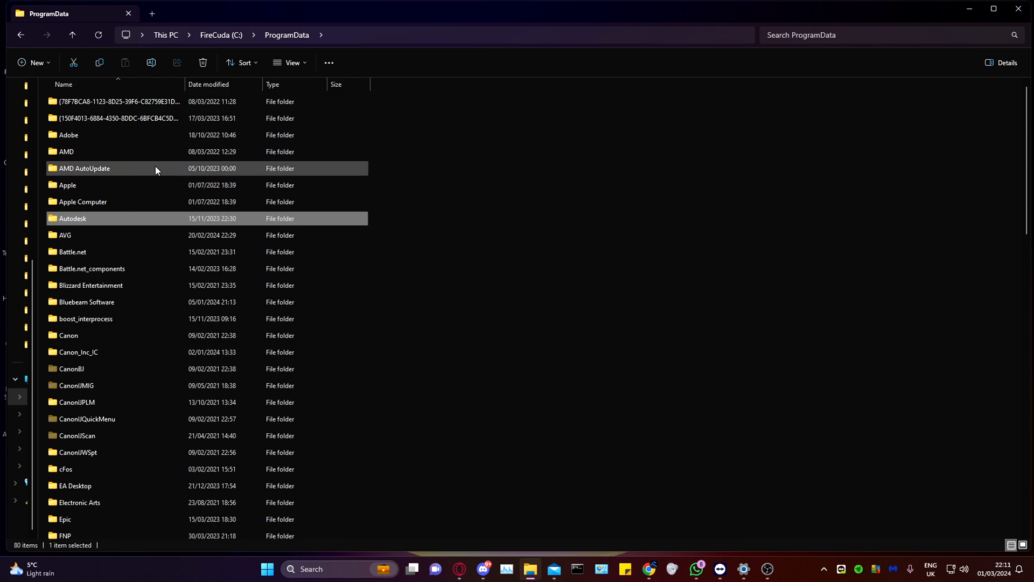
{"action": "mouse_move", "coordinate": [152, 169]}
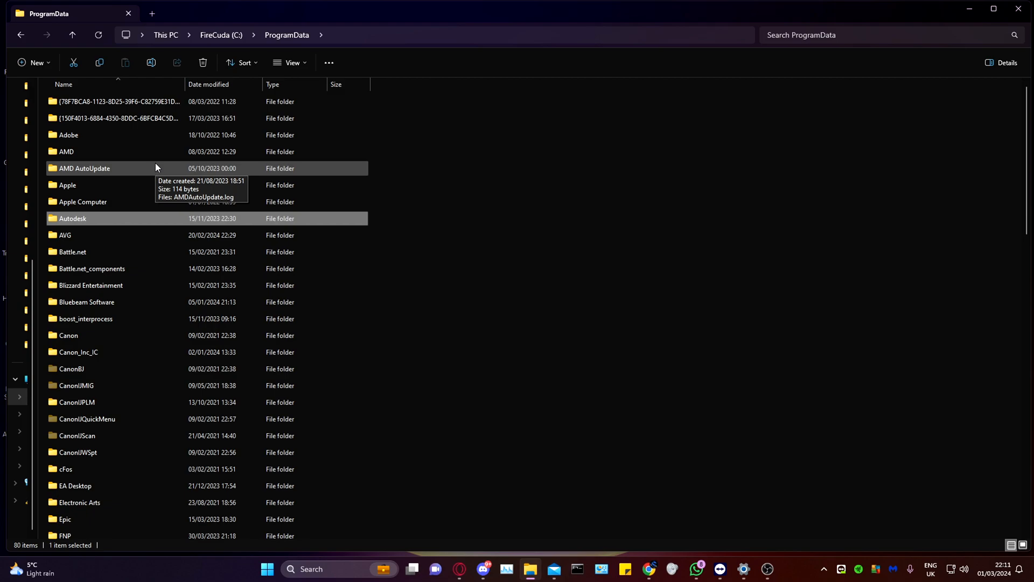